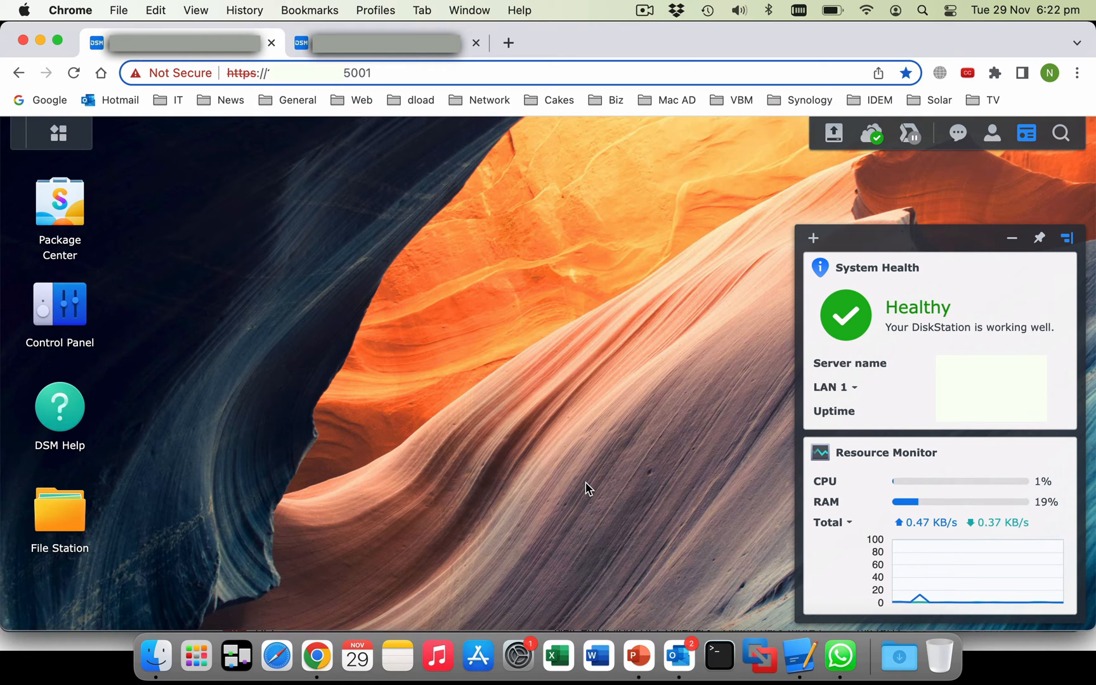
pyautogui.moveTo(440, 385)
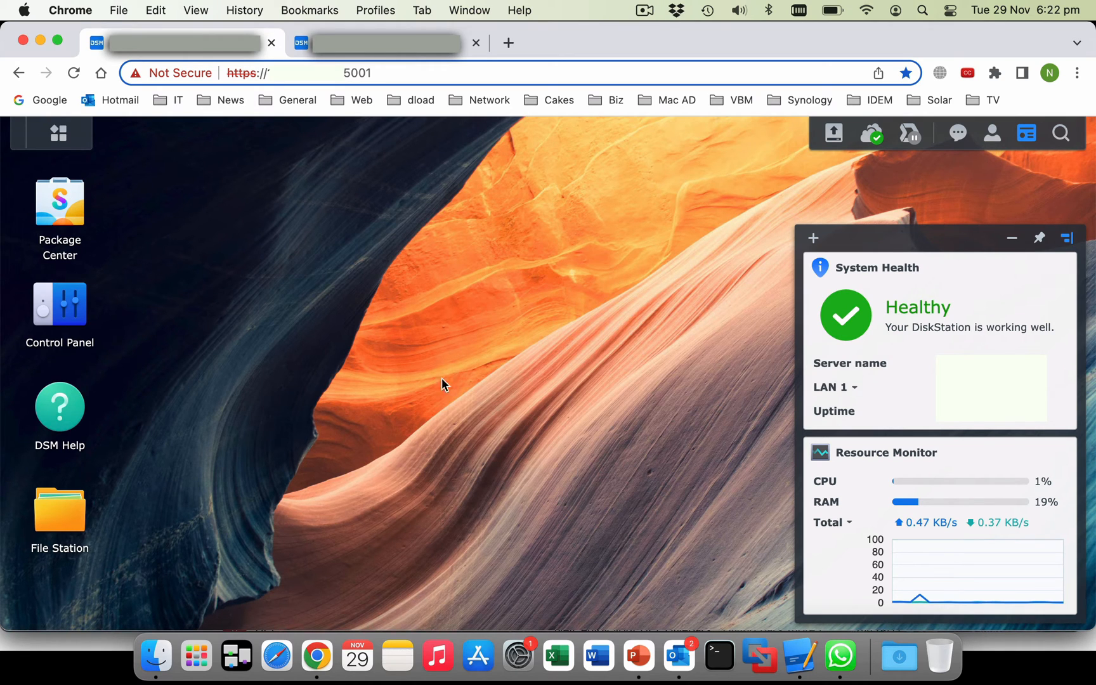
# Bring up Control Panel from the DSM desktop
pyautogui.doubleClick(60, 304)
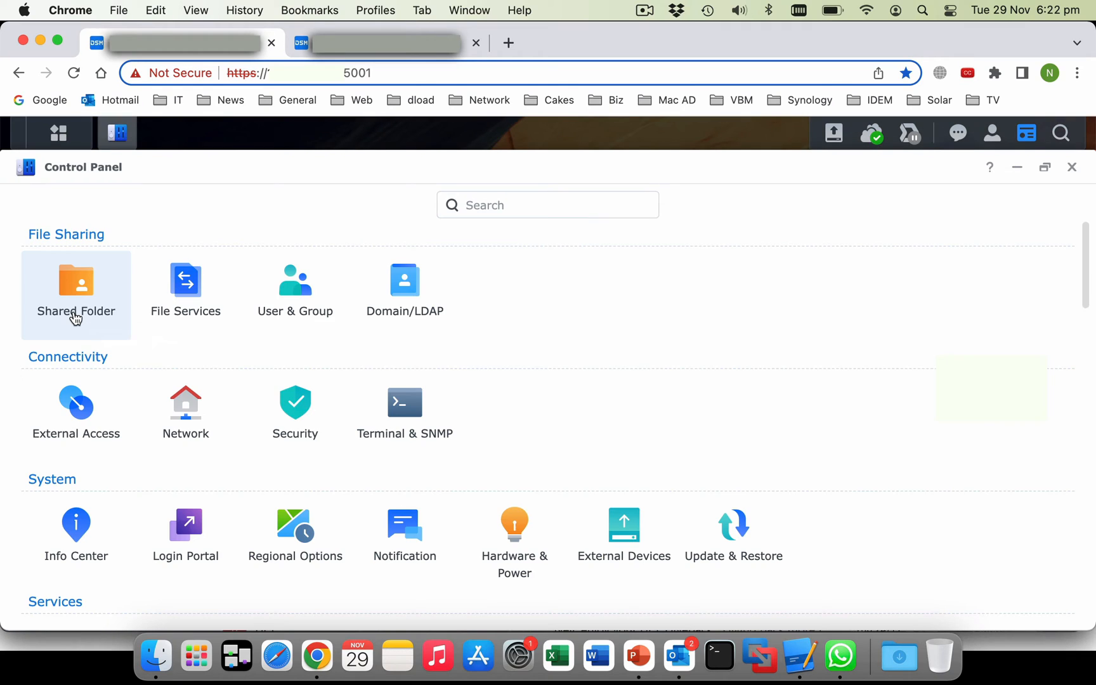
pyautogui.moveTo(421, 537)
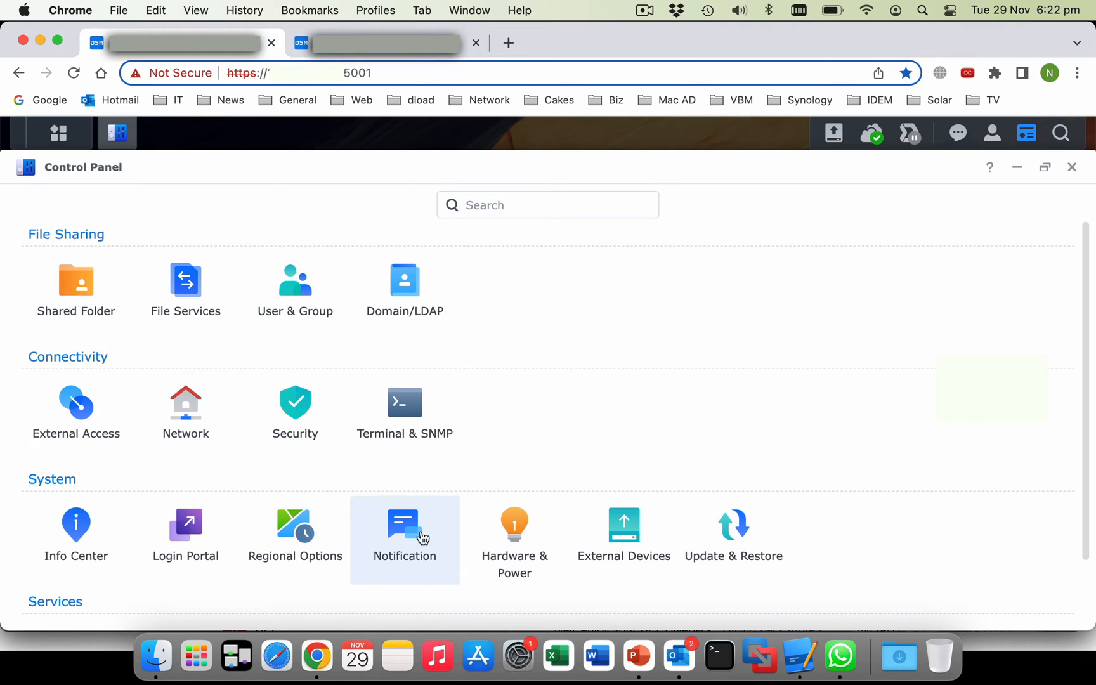
pyautogui.moveTo(503, 517)
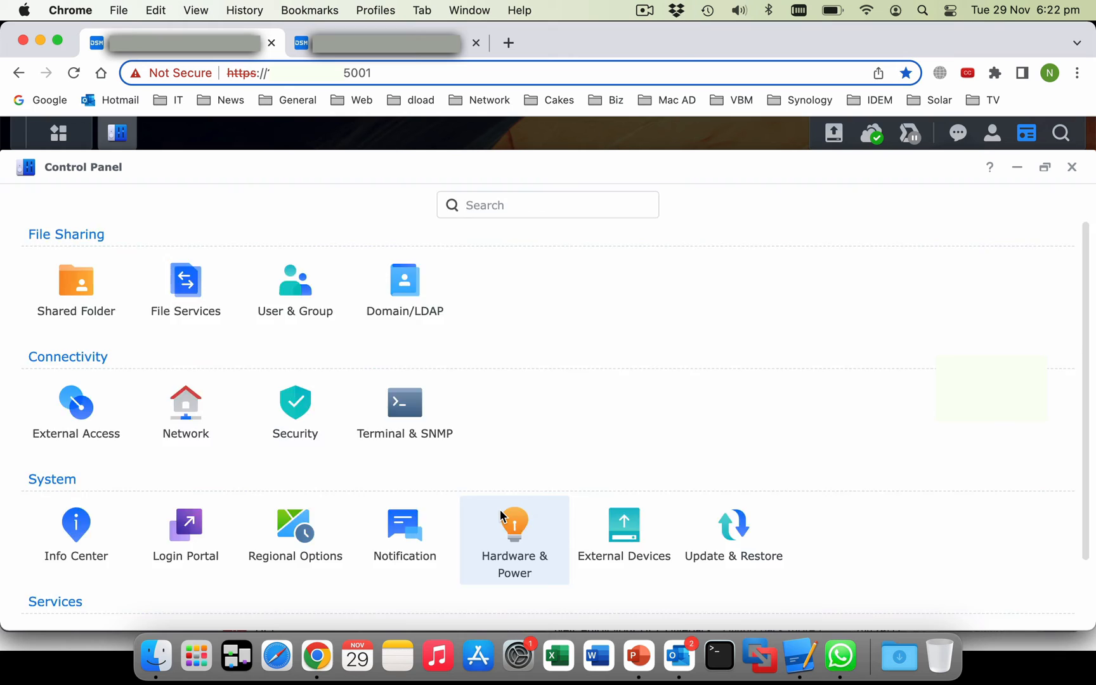
# Go into Hardware & Power under the System category
pyautogui.click(514, 525)
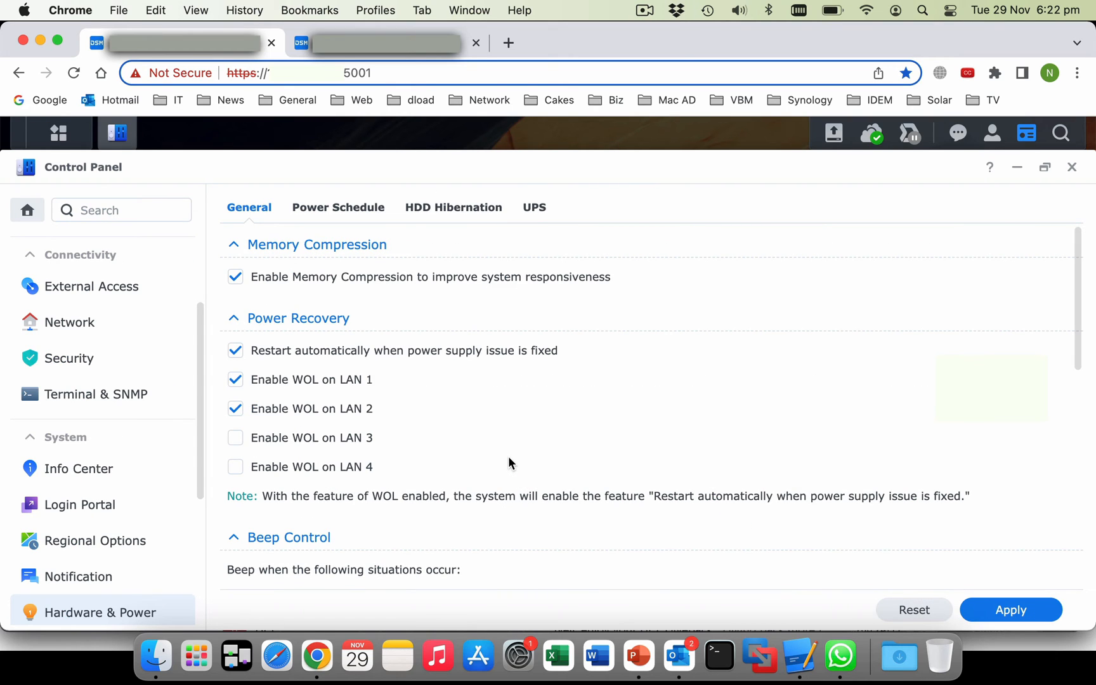
pyautogui.moveTo(490, 428)
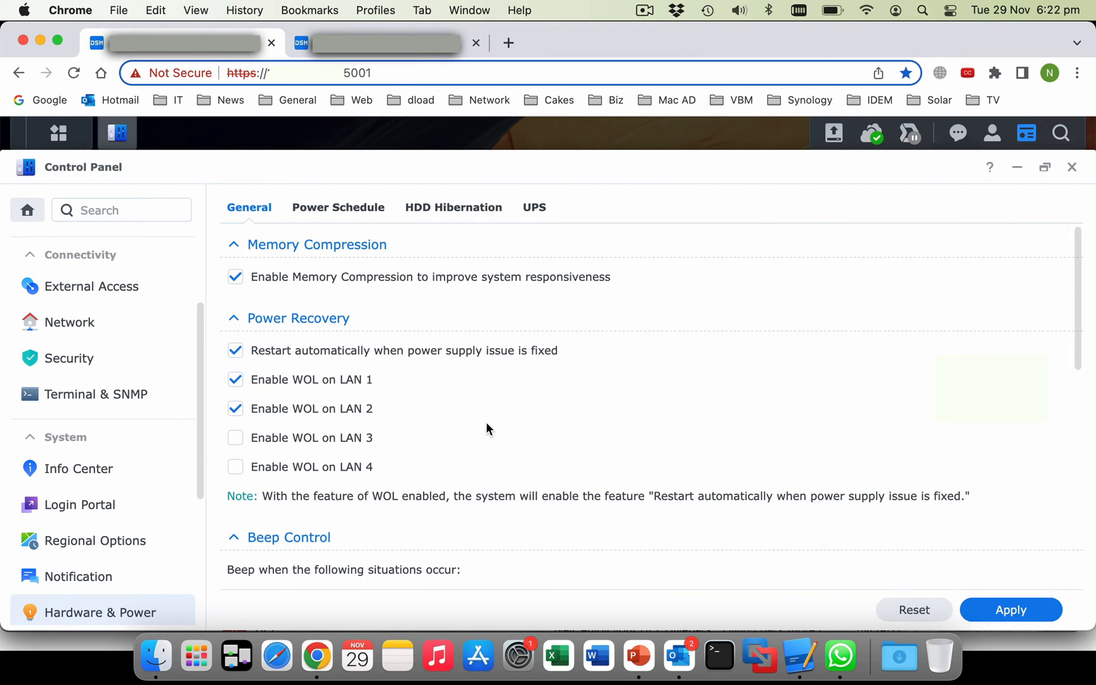
pyautogui.moveTo(323, 324)
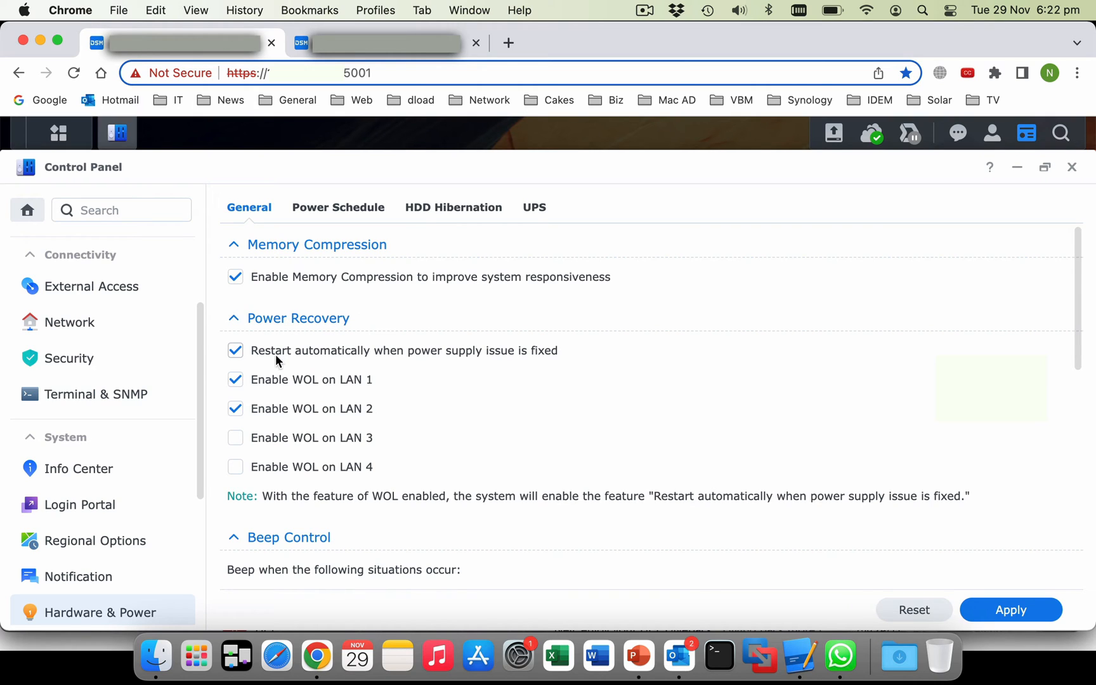
pyautogui.moveTo(505, 355)
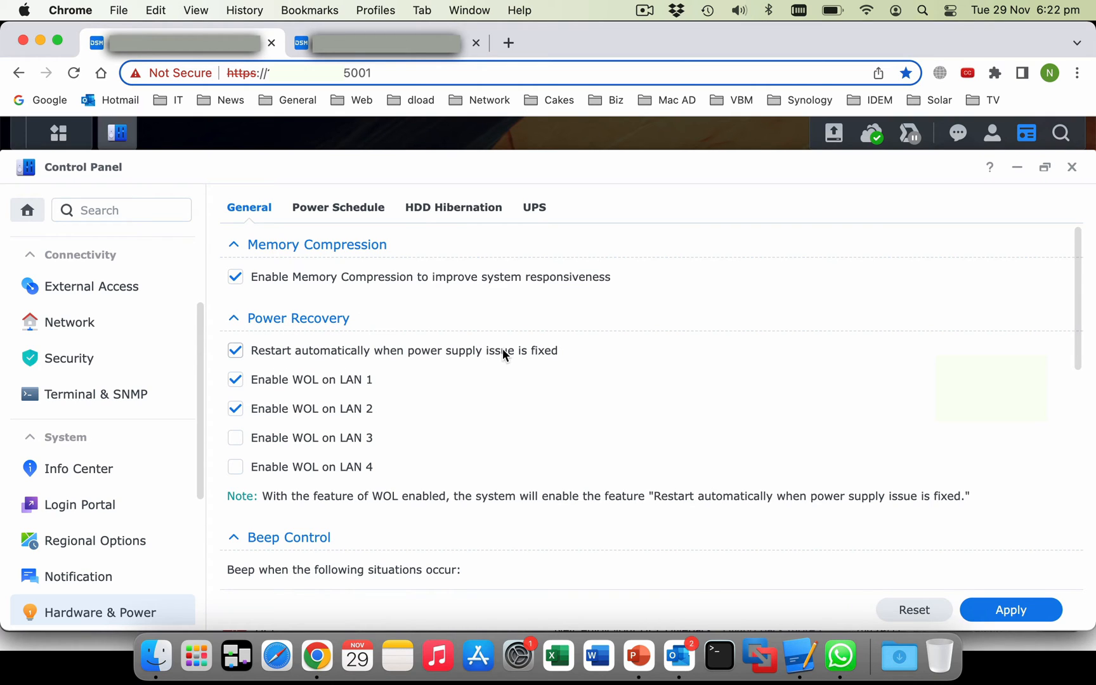
pyautogui.moveTo(604, 368)
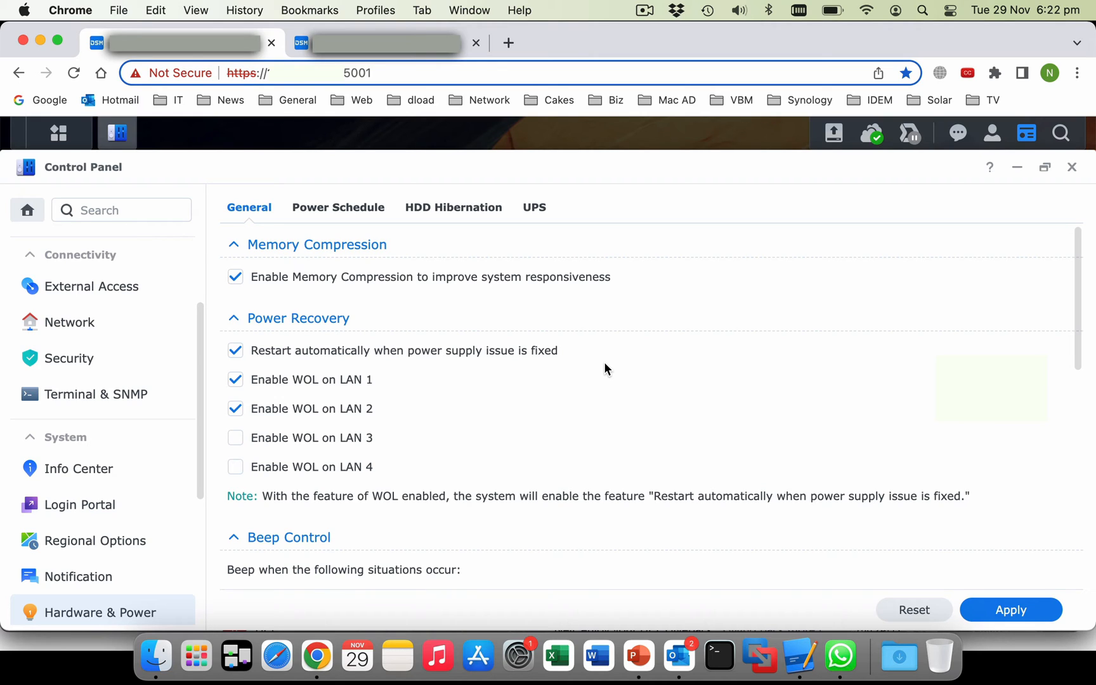
pyautogui.moveTo(568, 229)
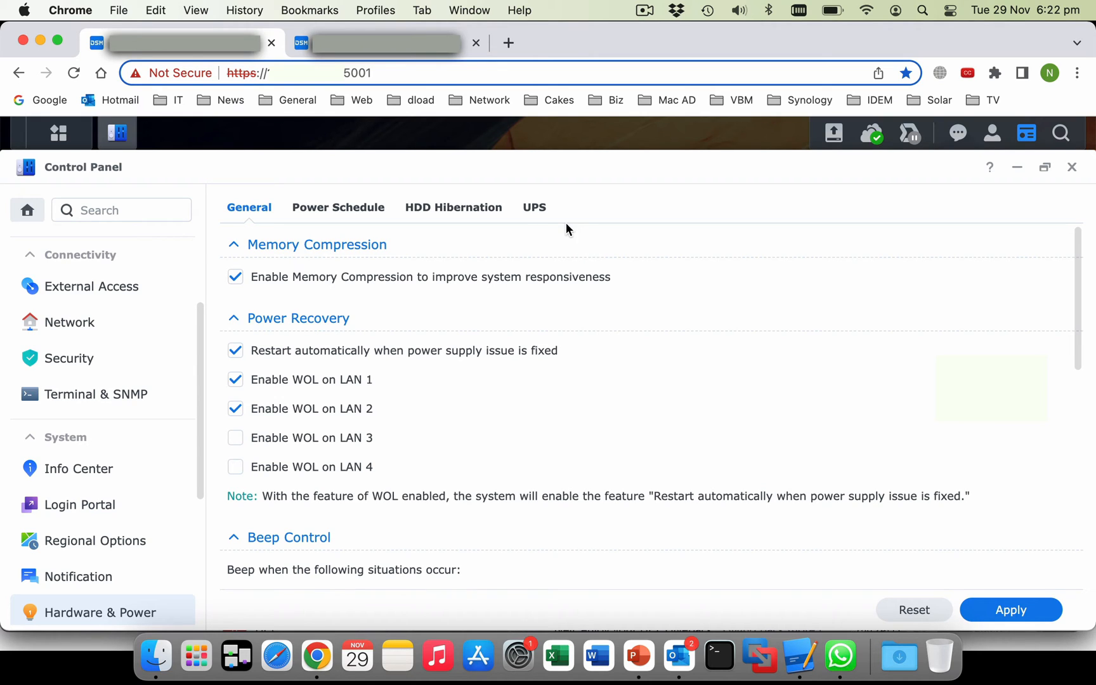
pyautogui.moveTo(535, 208)
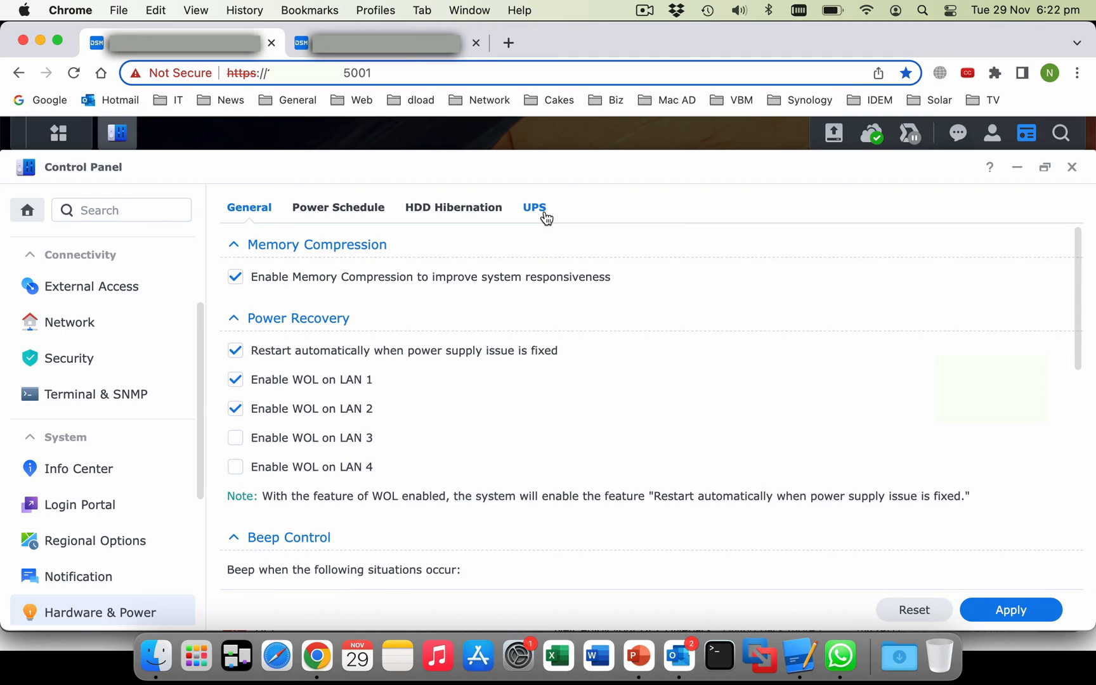
# Show the UPS settings with USB UPS support and network UPS server enabled
pyautogui.click(534, 208)
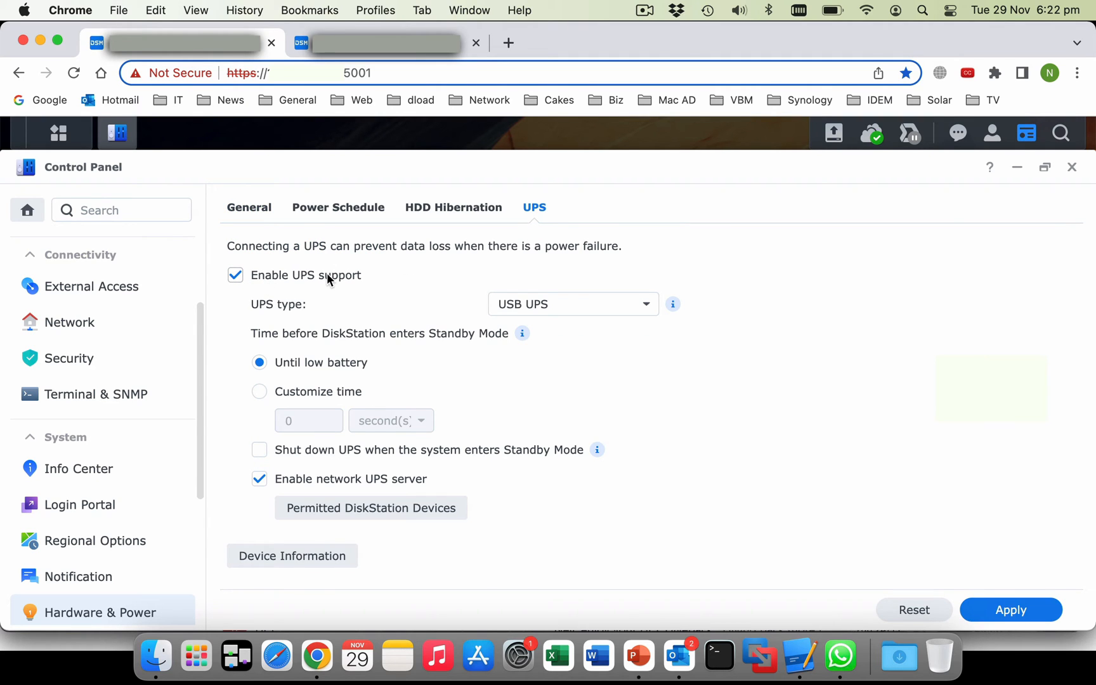
pyautogui.moveTo(568, 370)
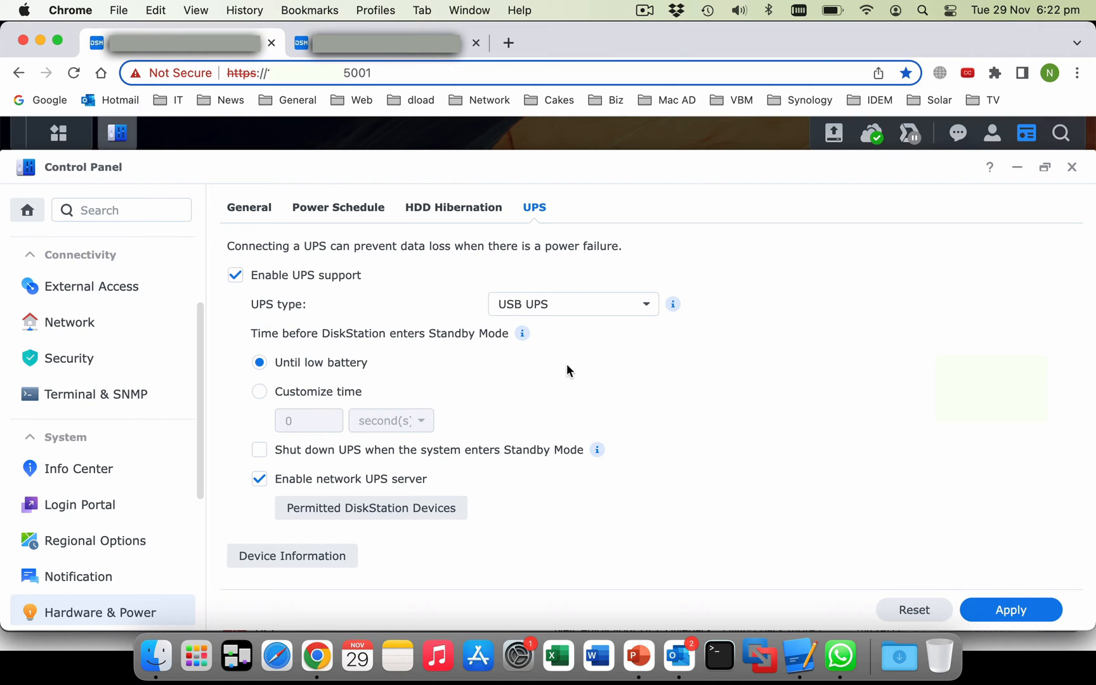
pyautogui.moveTo(572, 369)
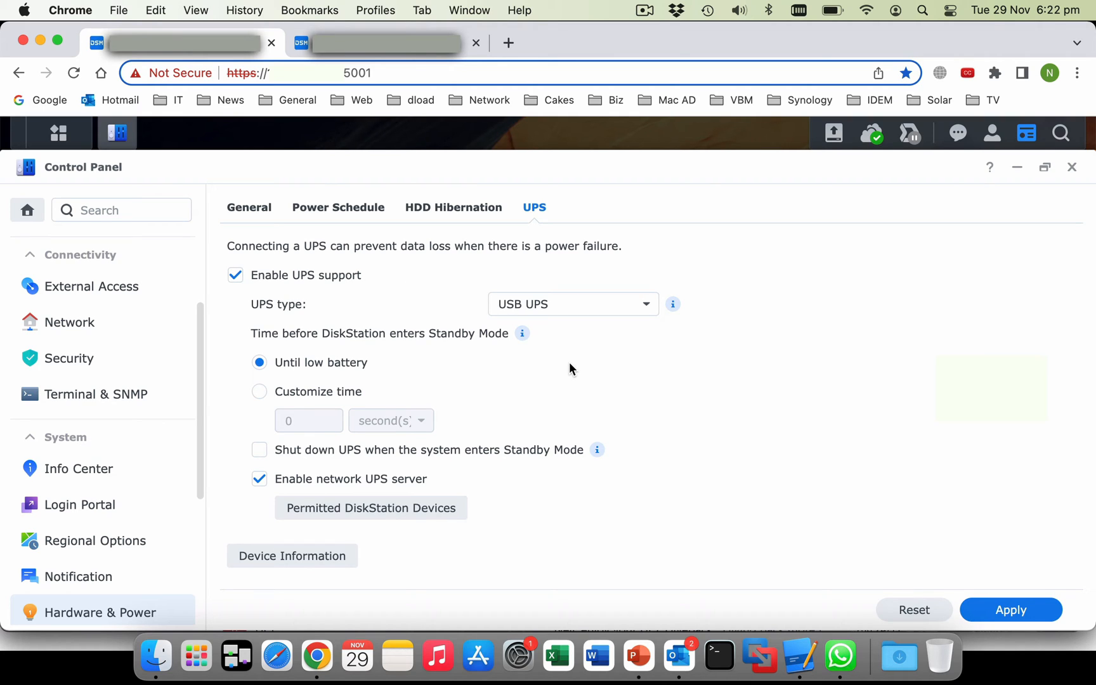
pyautogui.moveTo(459, 383)
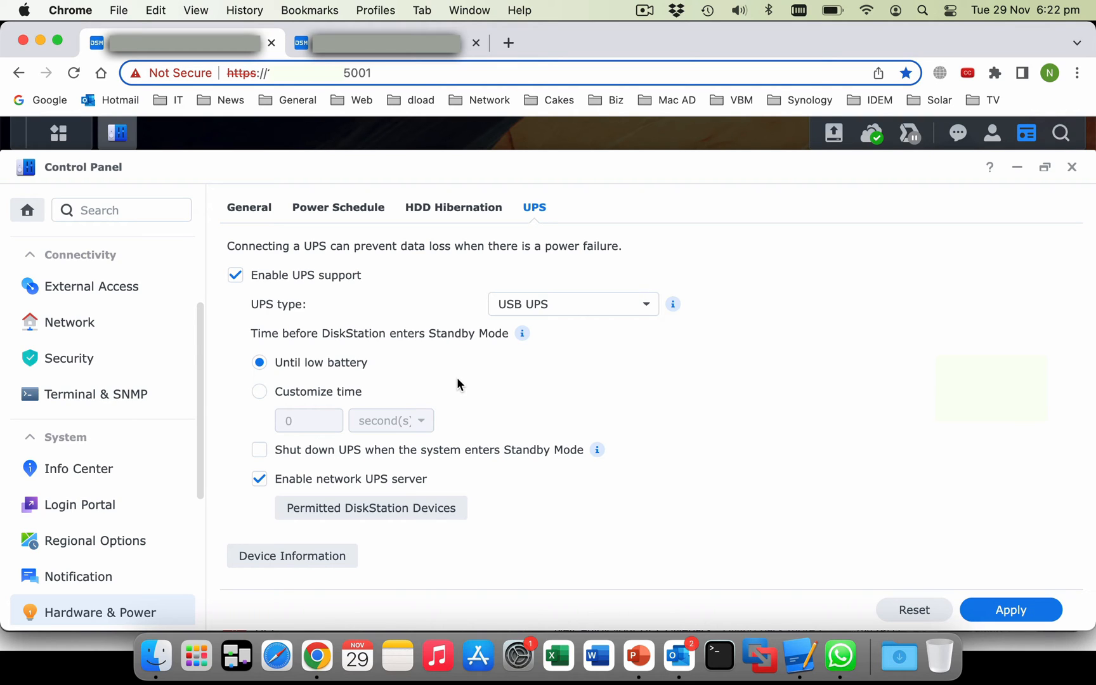
pyautogui.moveTo(451, 383)
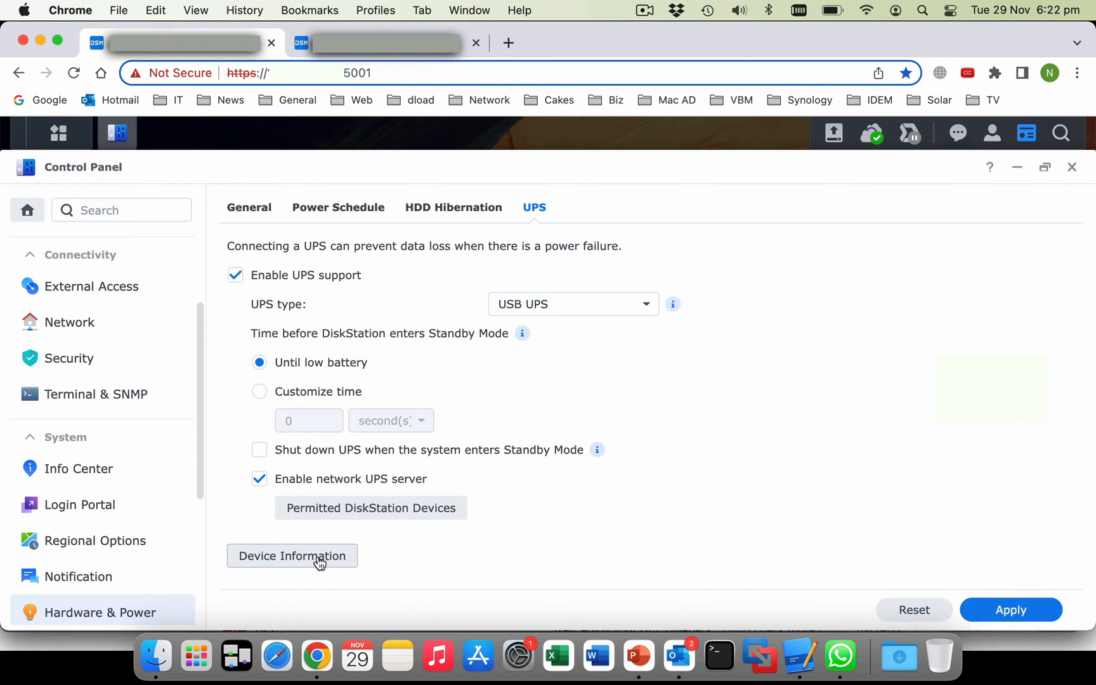
# Check the UPS device information (generic USB UPS at 100% battery) and dismiss it
pyautogui.click(292, 555)
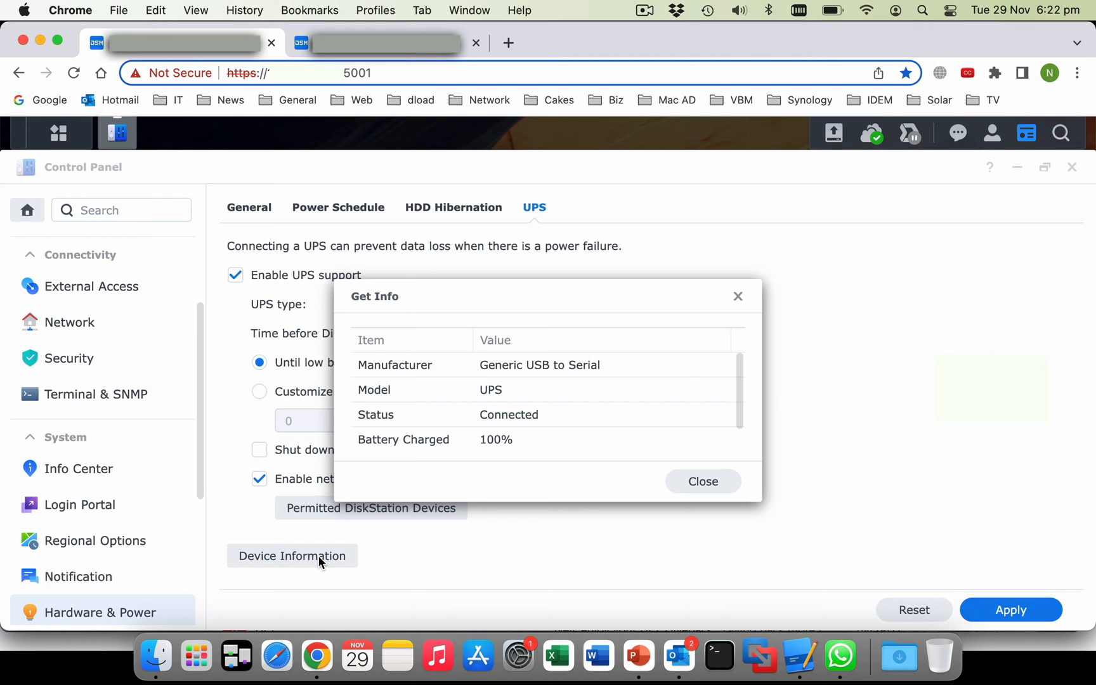
pyautogui.moveTo(530, 454)
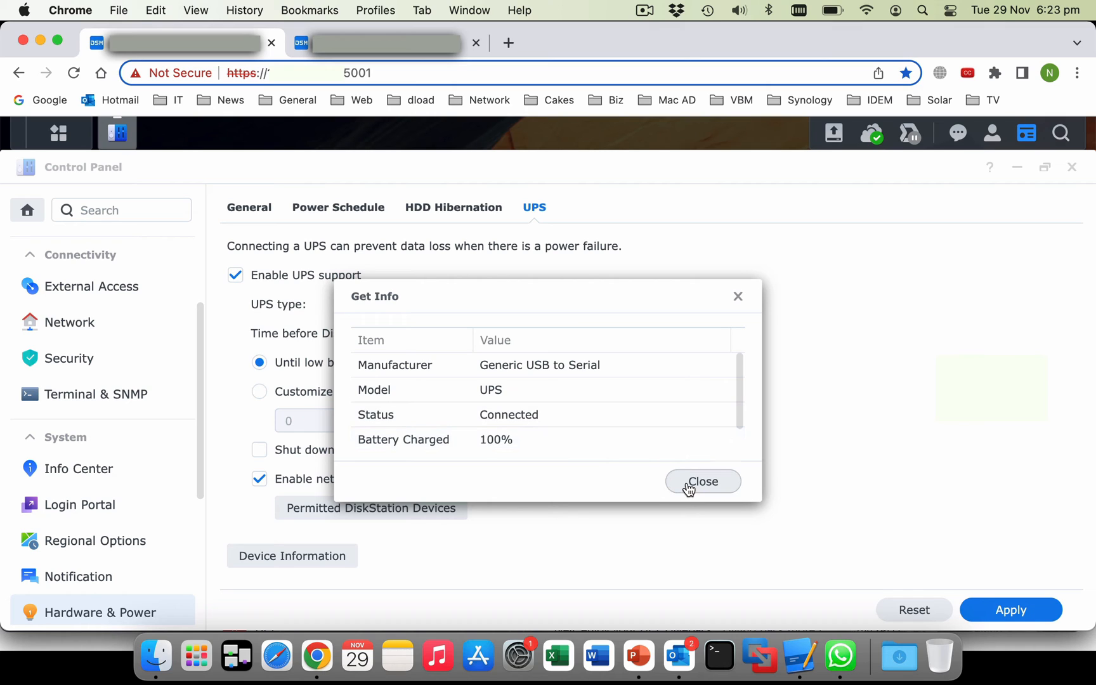
pyautogui.click(702, 482)
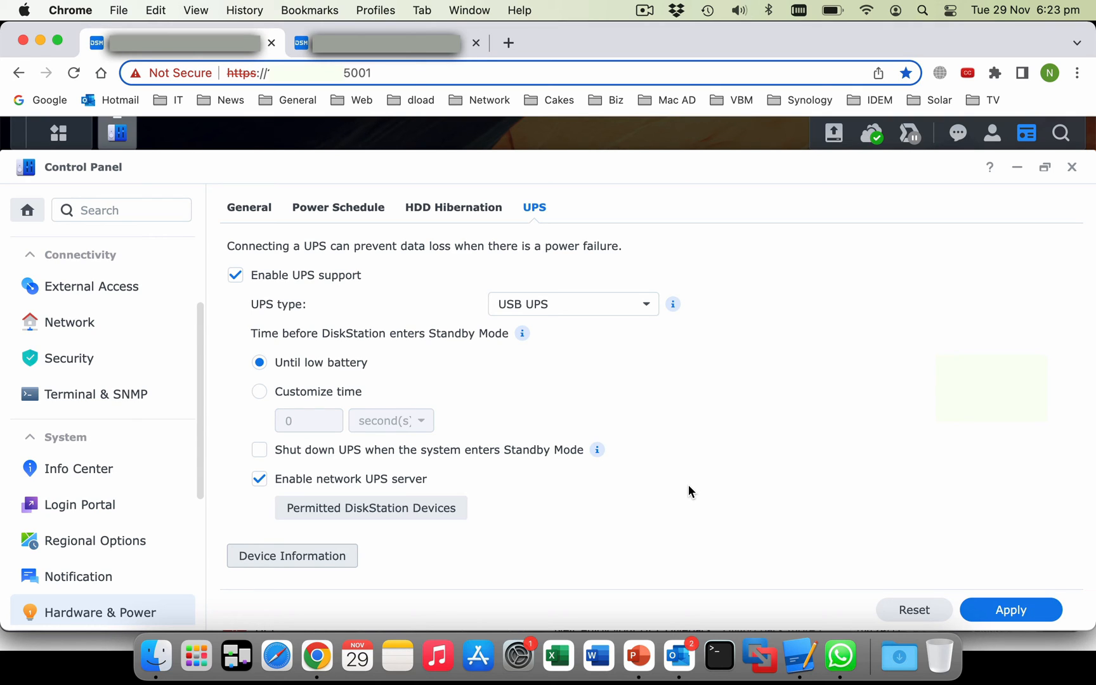
pyautogui.moveTo(651, 497)
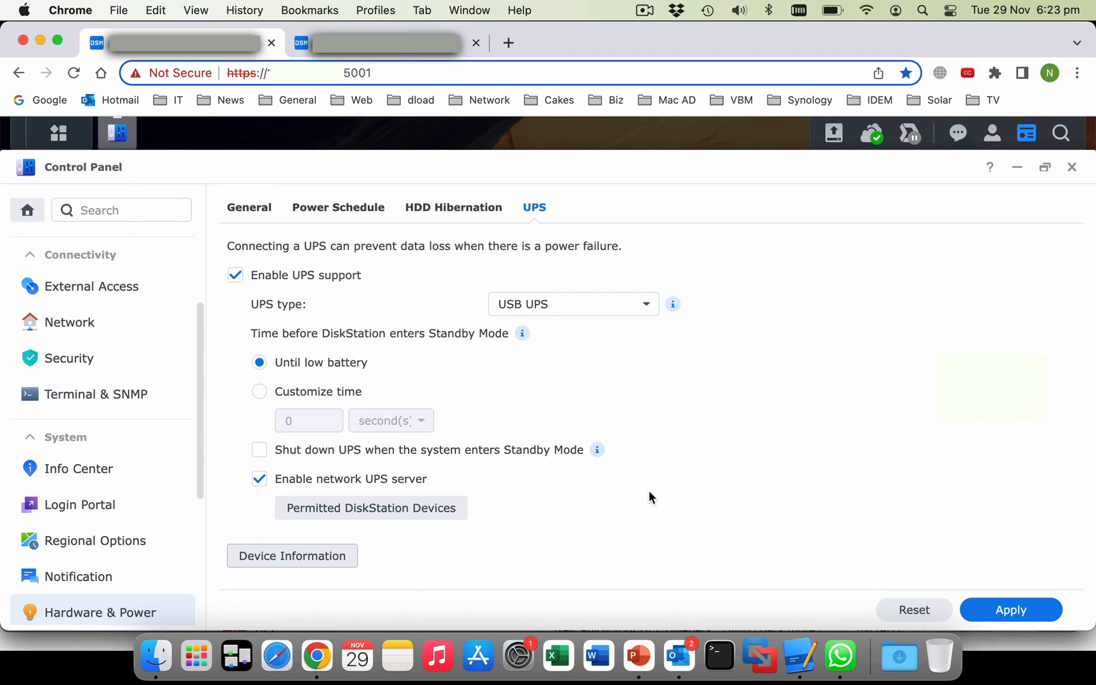
pyautogui.moveTo(418, 484)
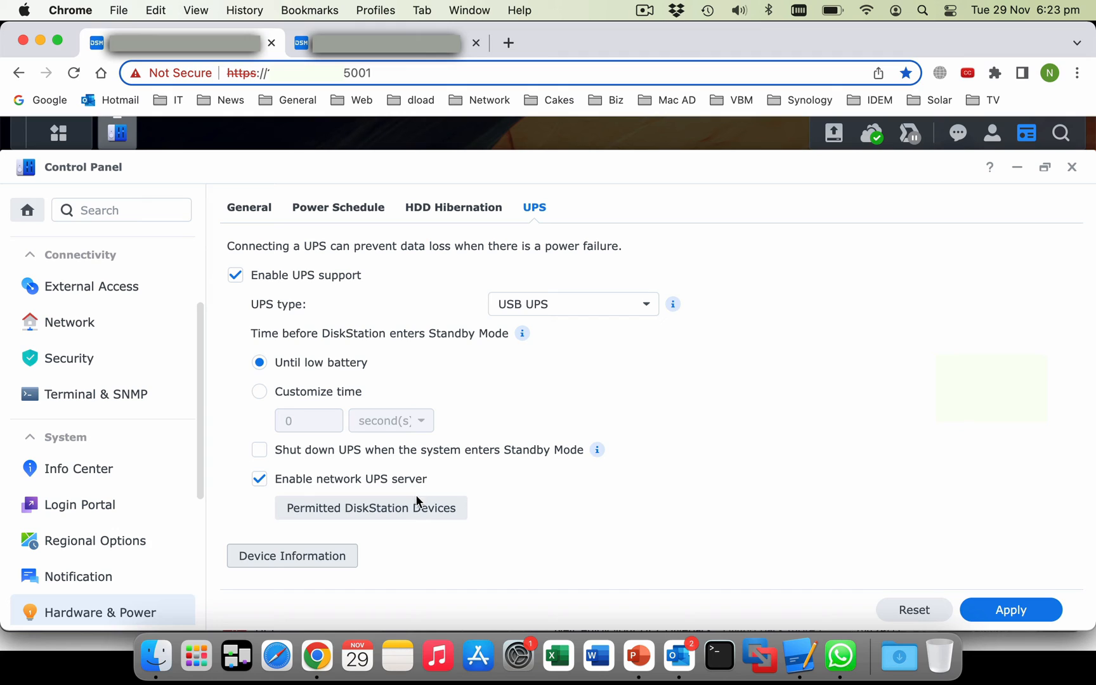
pyautogui.click(370, 507)
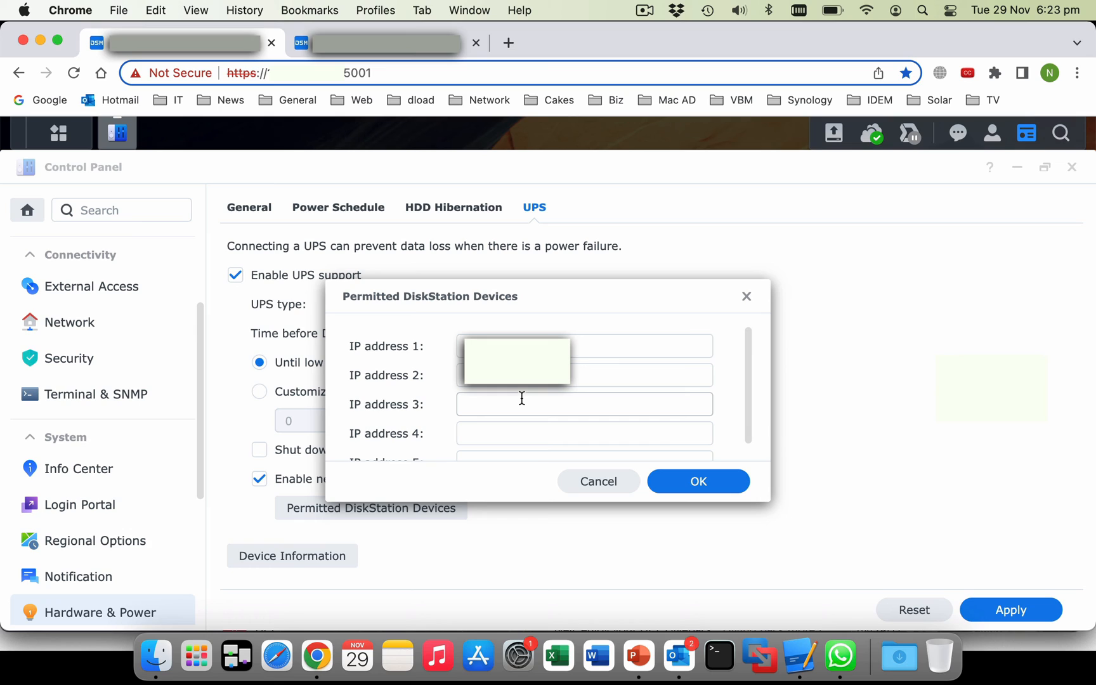
pyautogui.moveTo(599, 482)
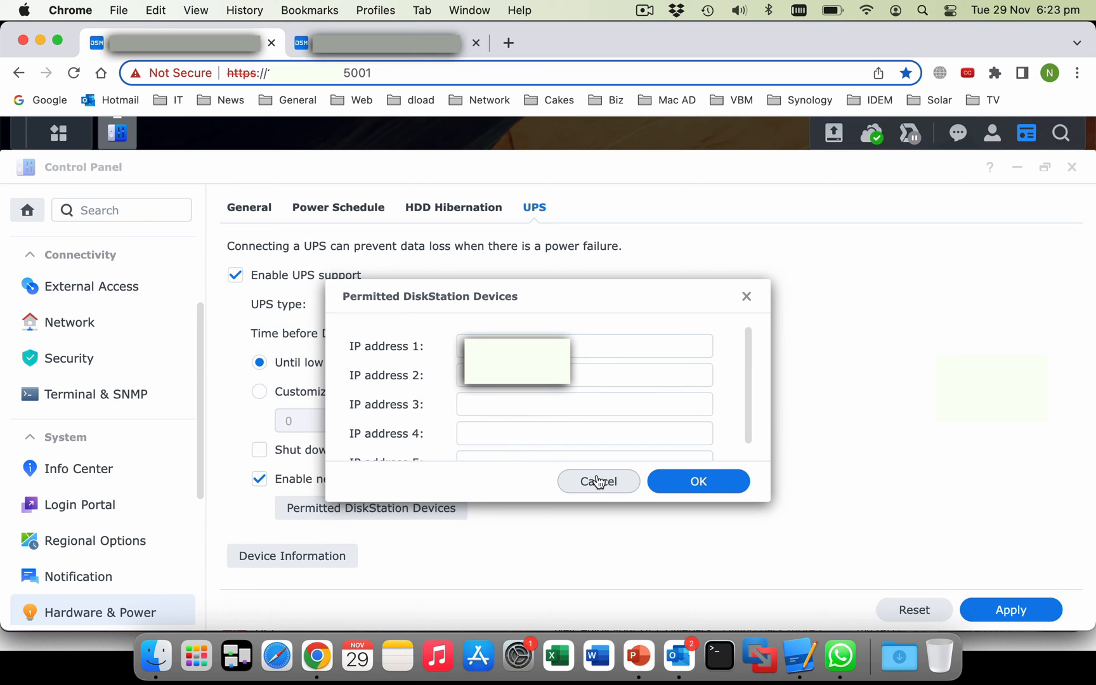
pyautogui.click(598, 482)
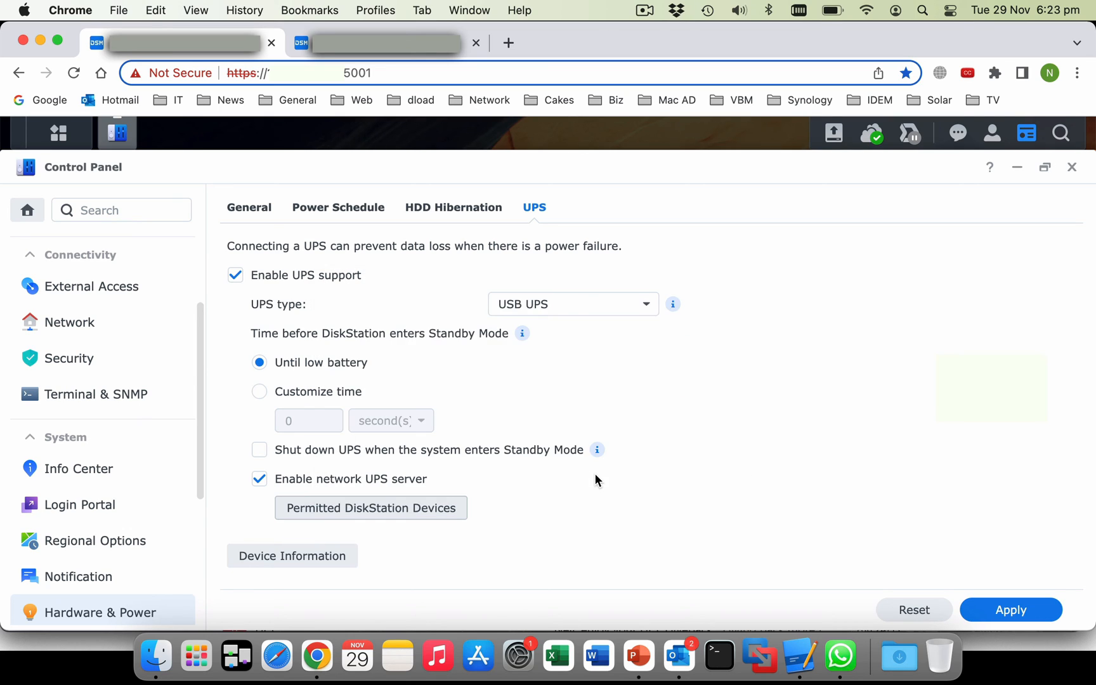
pyautogui.moveTo(653, 419)
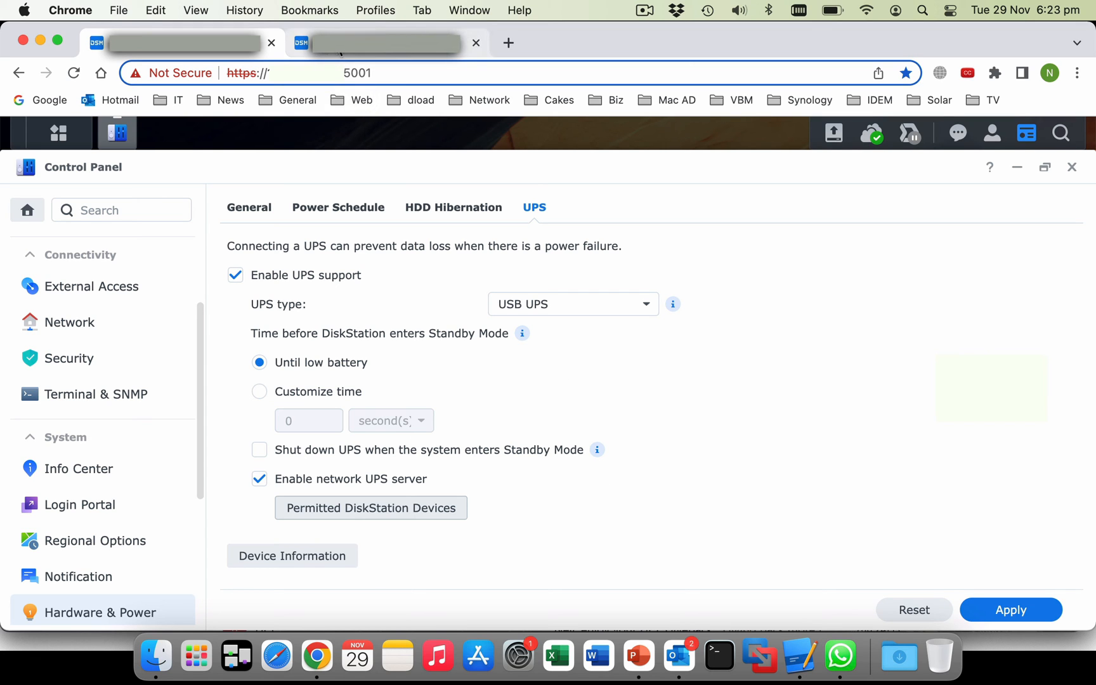
# On the second NAS, reach the UPS settings showing Synology UPS server client support
pyautogui.click(1072, 167)
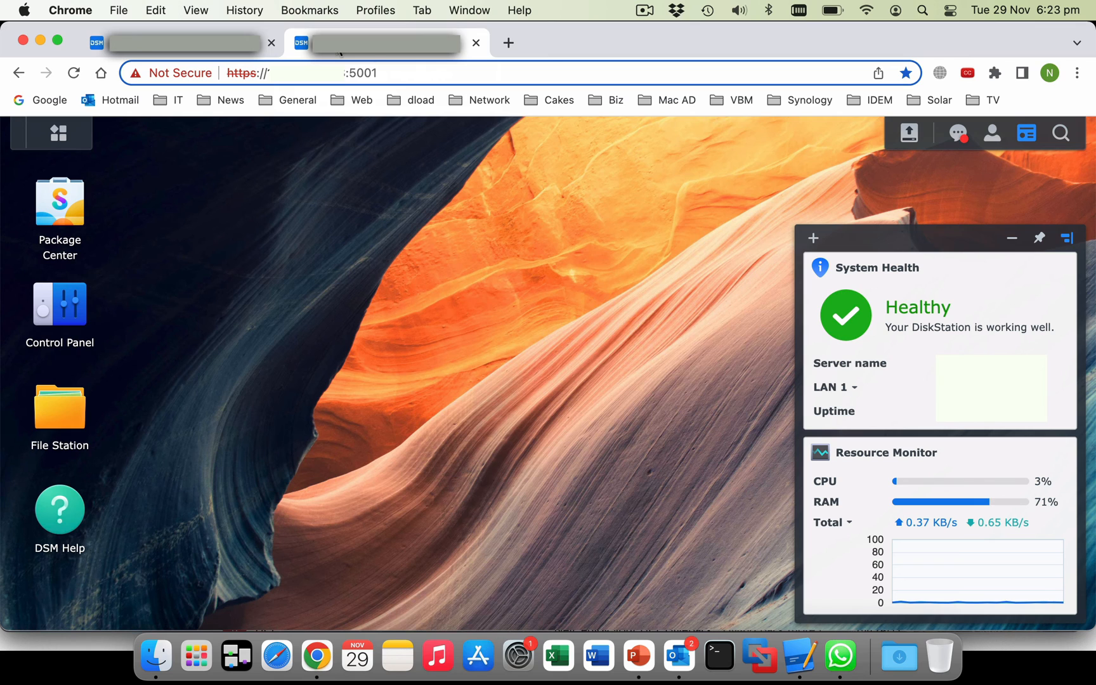
pyautogui.moveTo(200, 307)
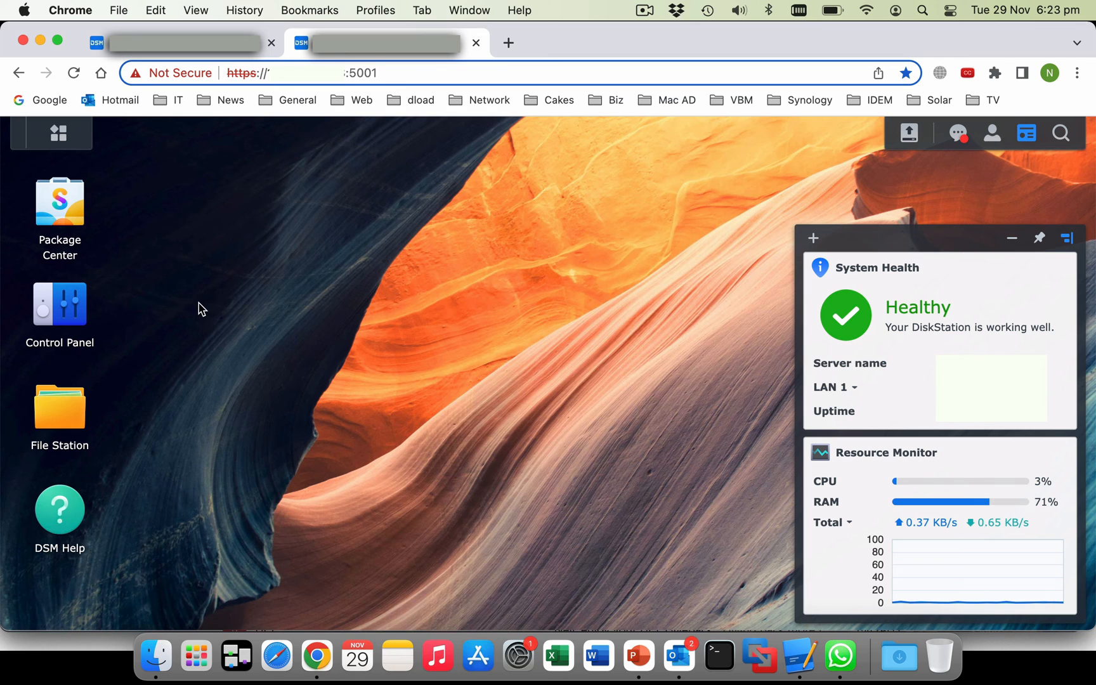
pyautogui.doubleClick(60, 304)
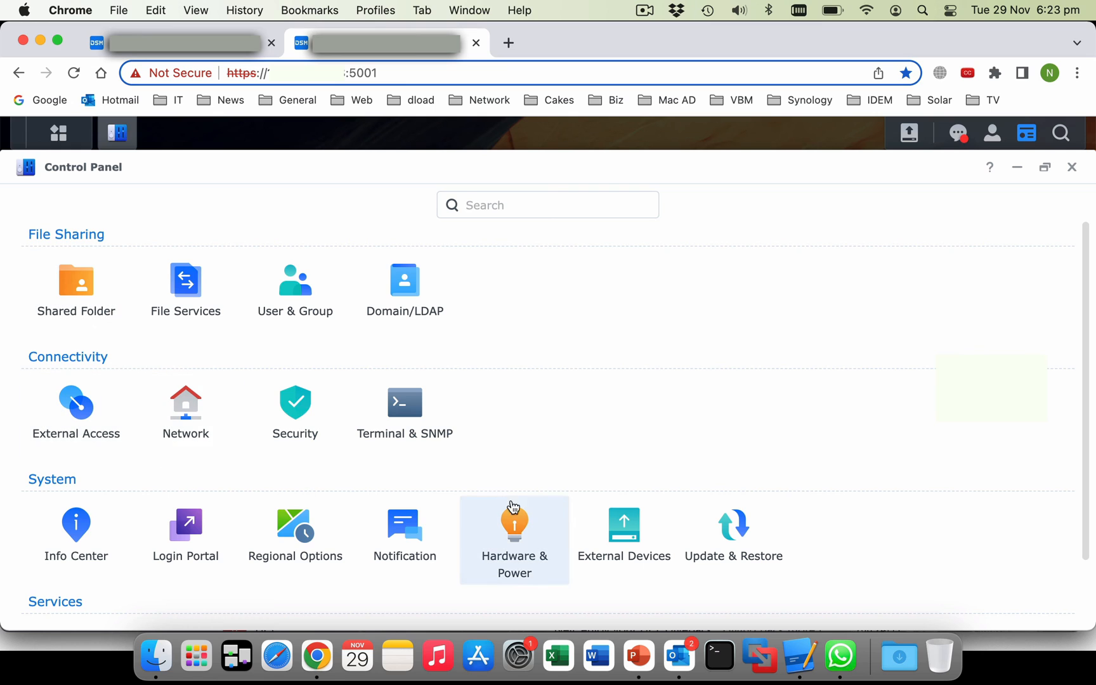
pyautogui.click(515, 525)
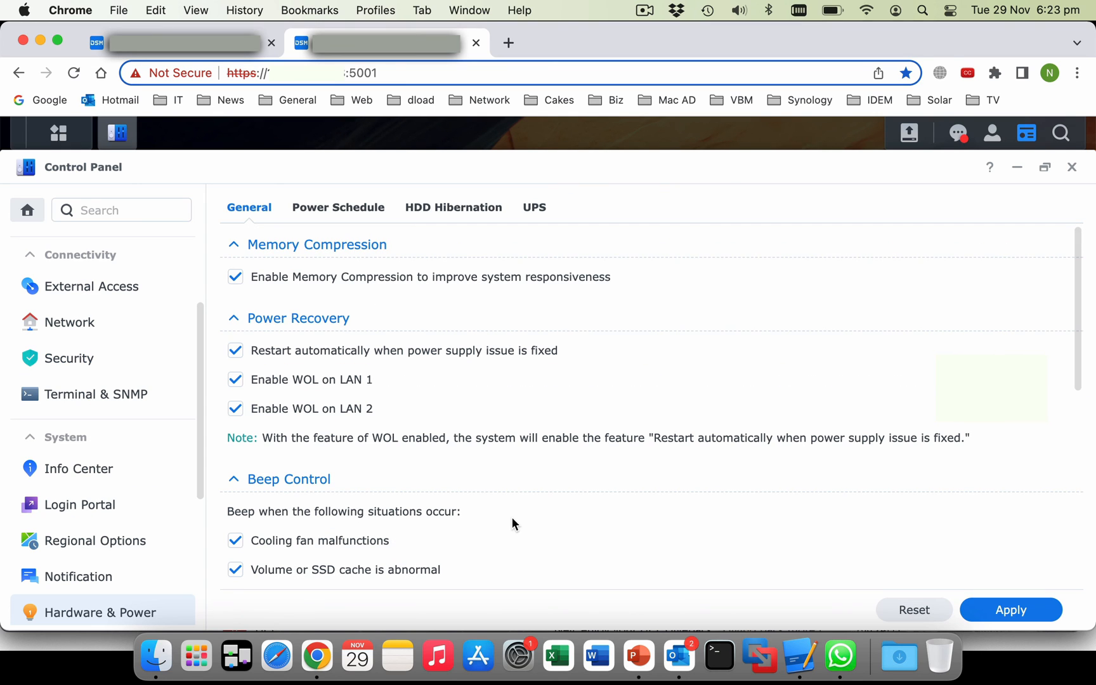
pyautogui.click(534, 208)
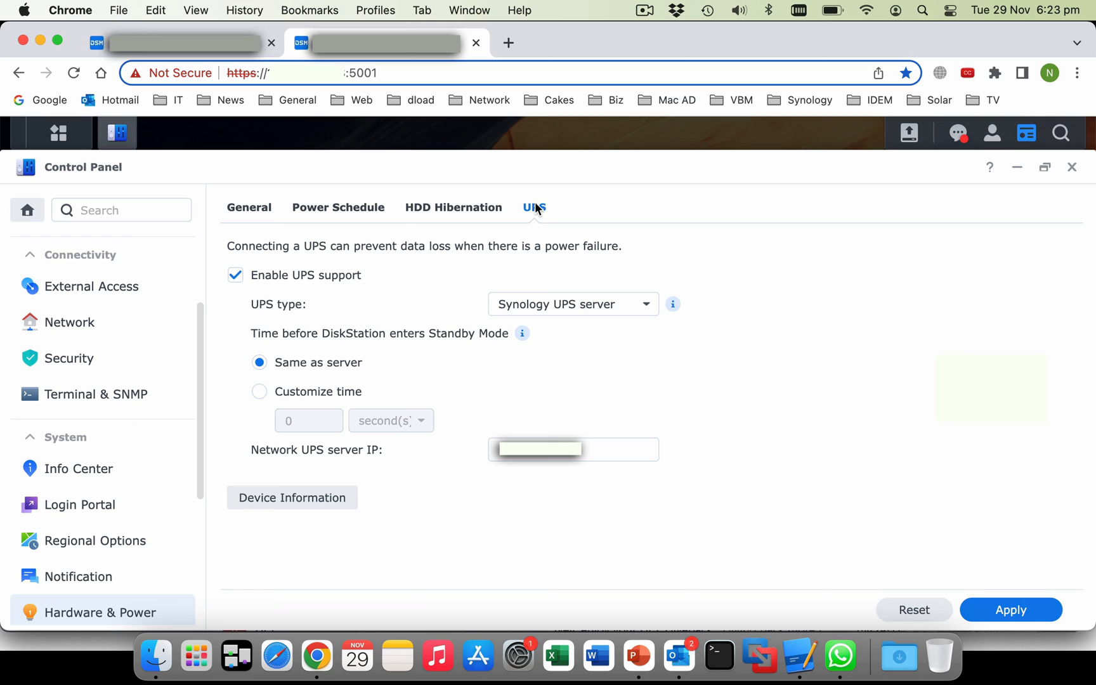
pyautogui.moveTo(421, 318)
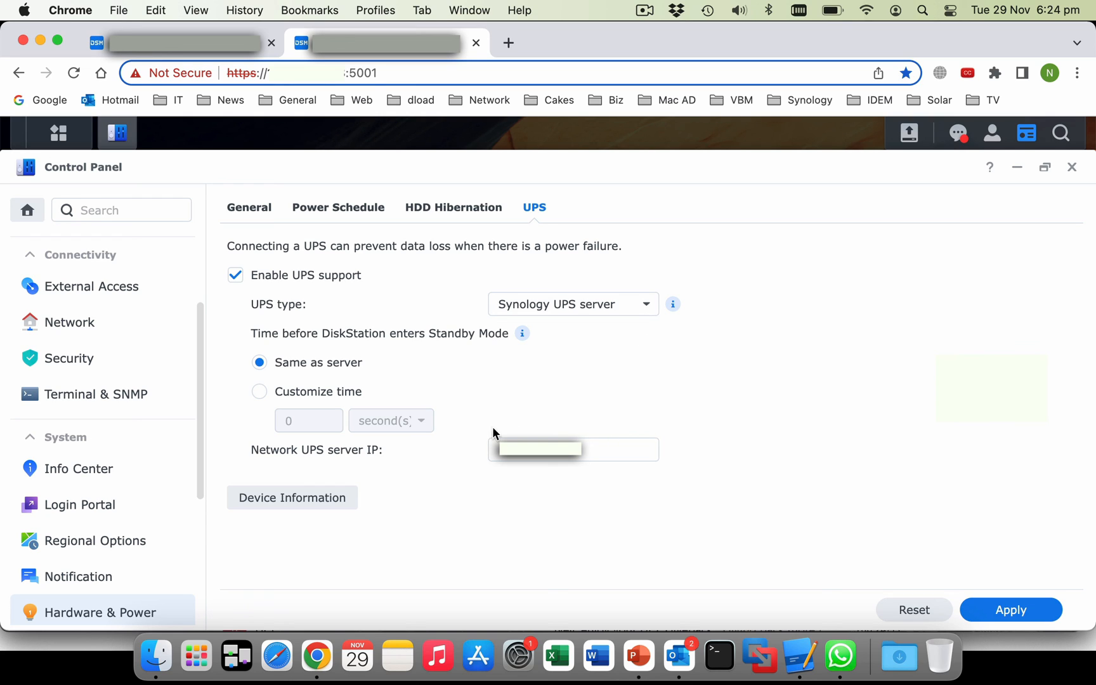
pyautogui.moveTo(579, 472)
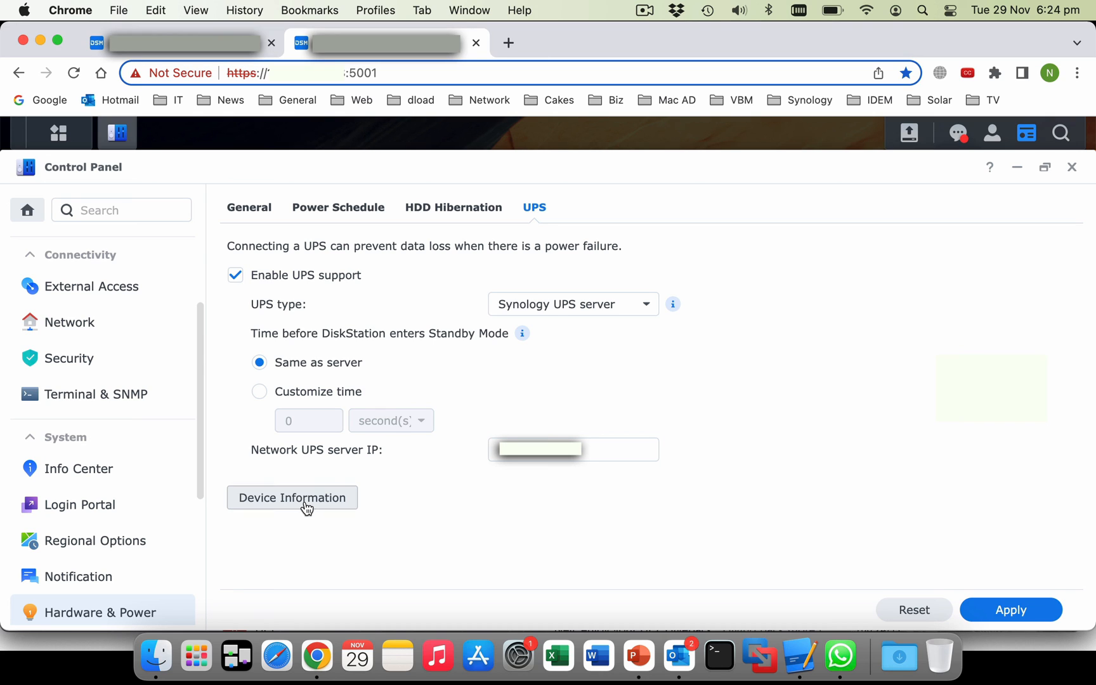
pyautogui.click(292, 499)
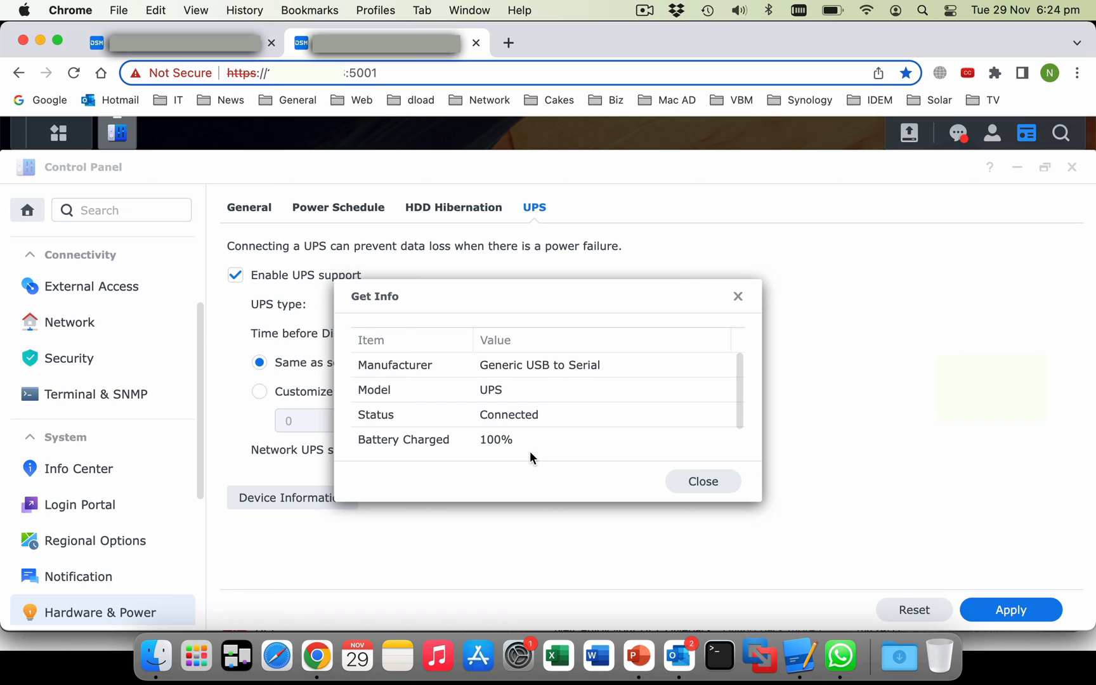
pyautogui.moveTo(667, 475)
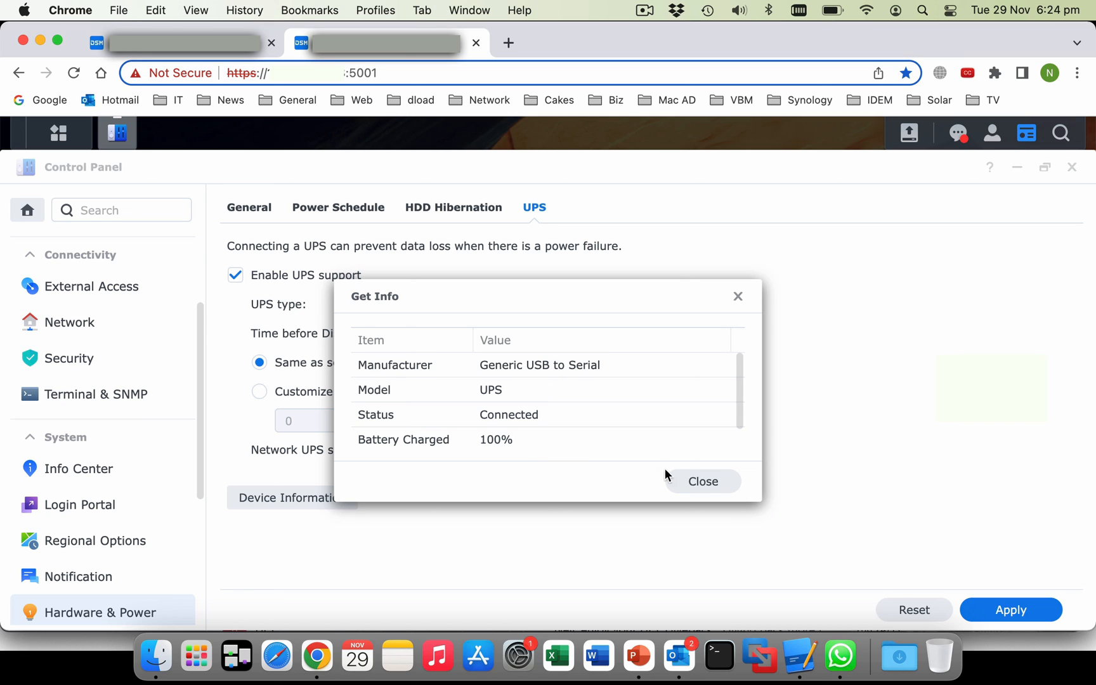
pyautogui.moveTo(708, 482)
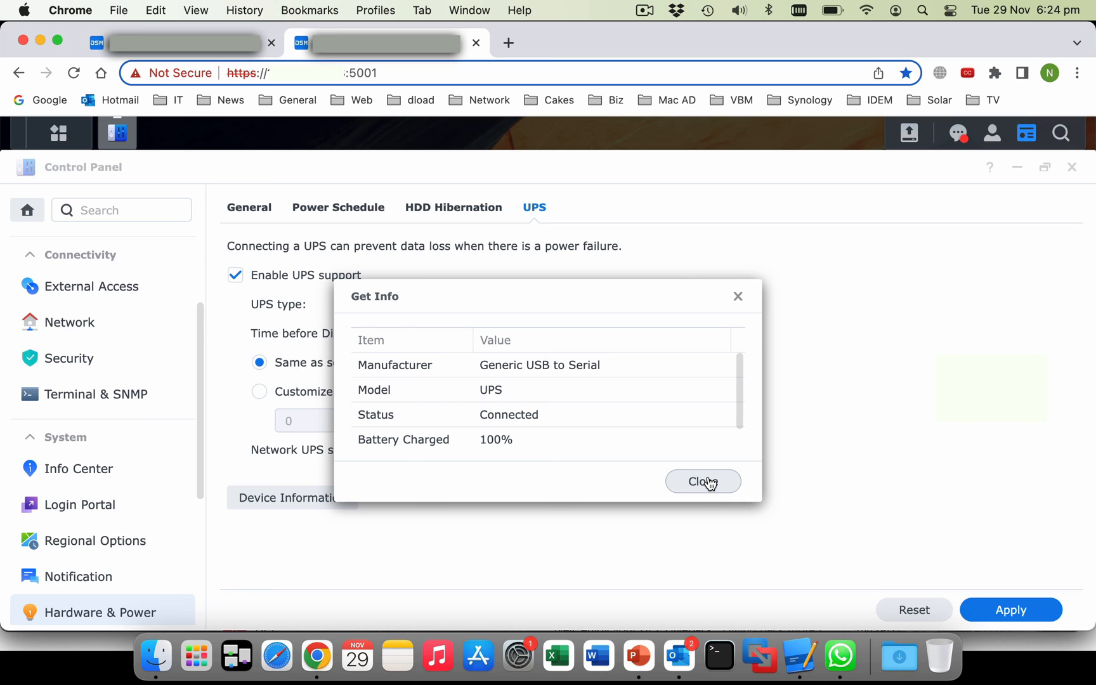
pyautogui.click(702, 482)
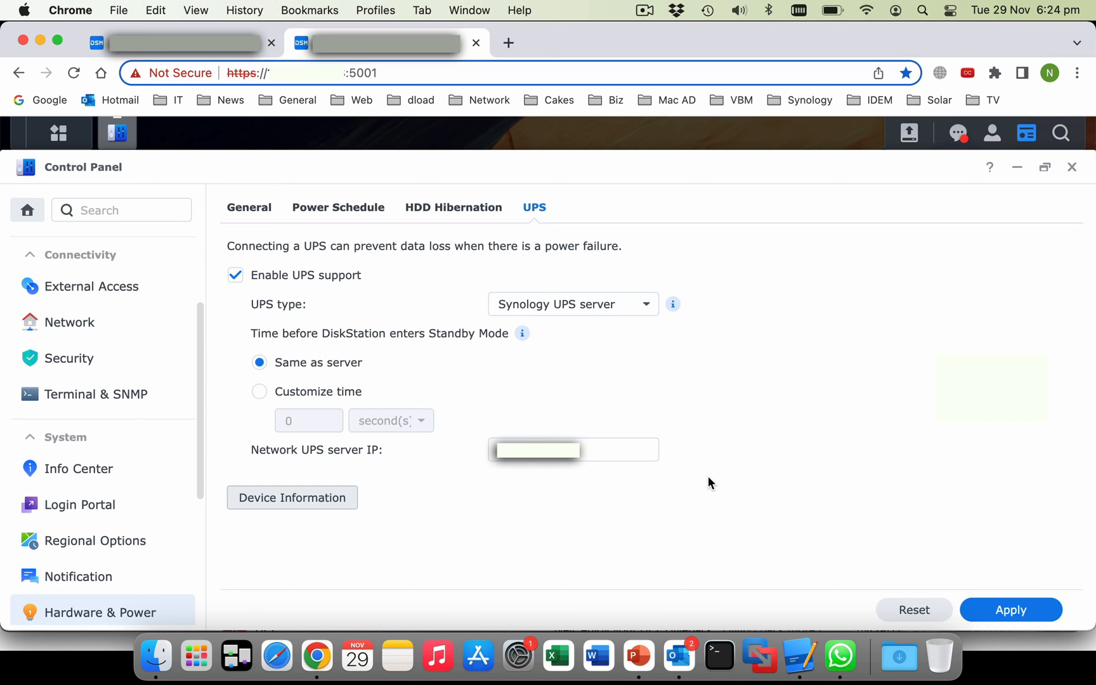